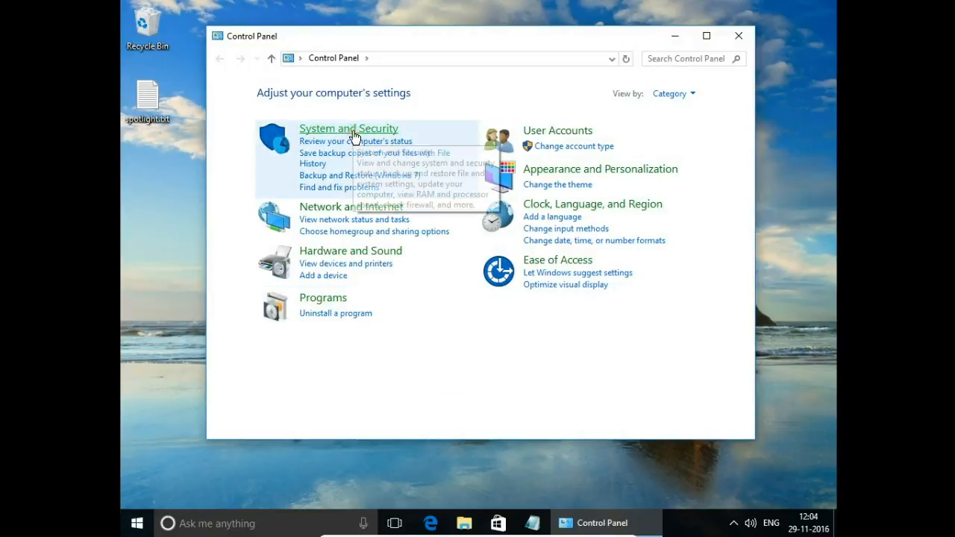
Go through Control Panel's System and Security page to Administrative Tools' Schedule tasks
{"action": "left_click", "coordinate": [349, 128]}
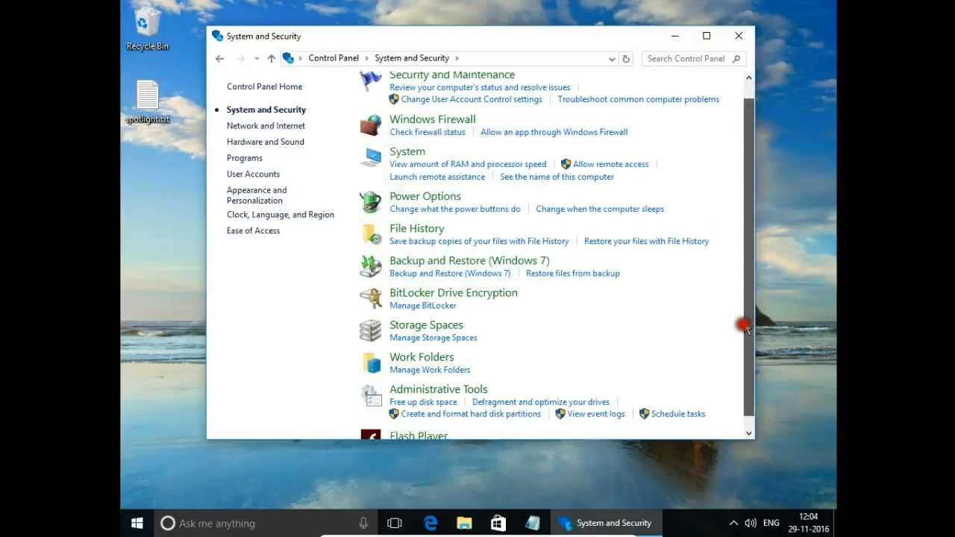
{"action": "scroll", "scroll_direction": "down", "scroll_amount": 3}
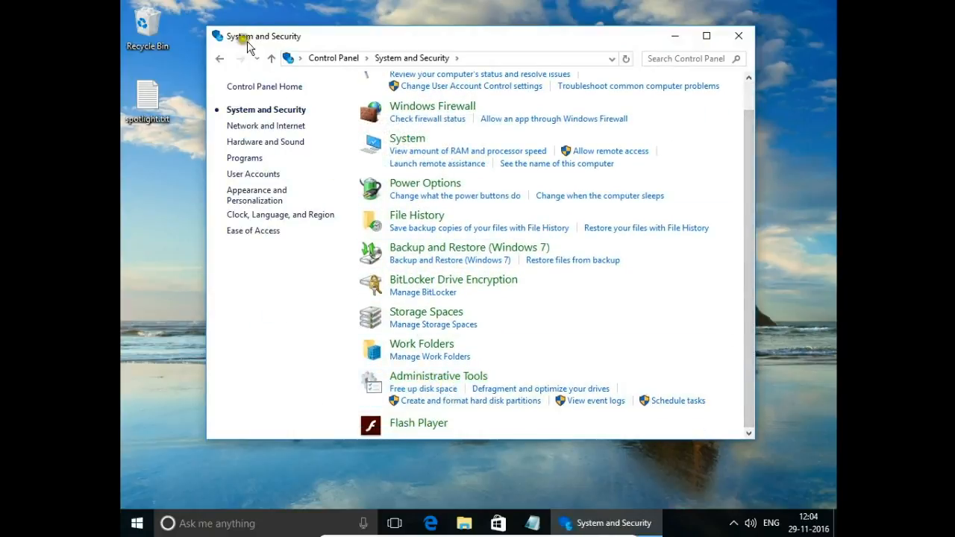
{"action": "left_click", "coordinate": [333, 57]}
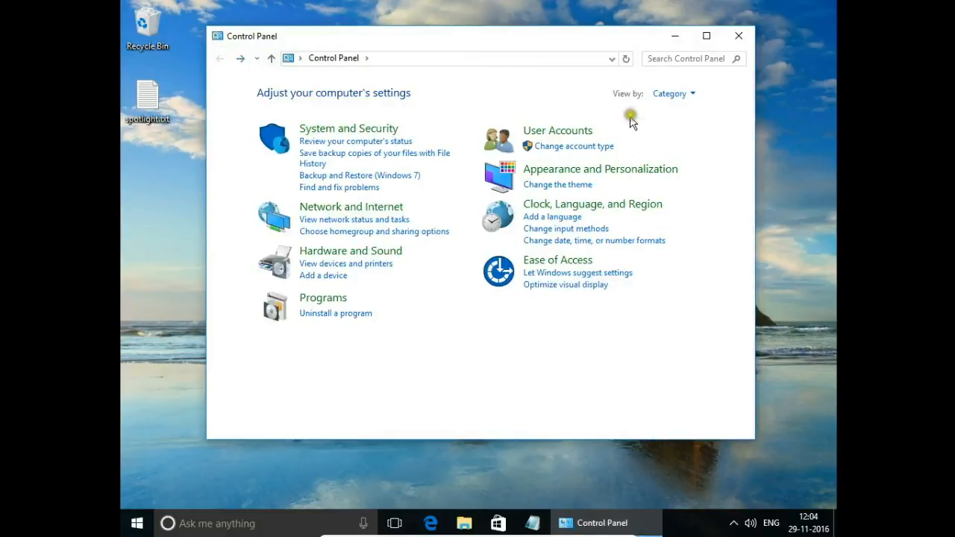
{"action": "left_click", "coordinate": [672, 94]}
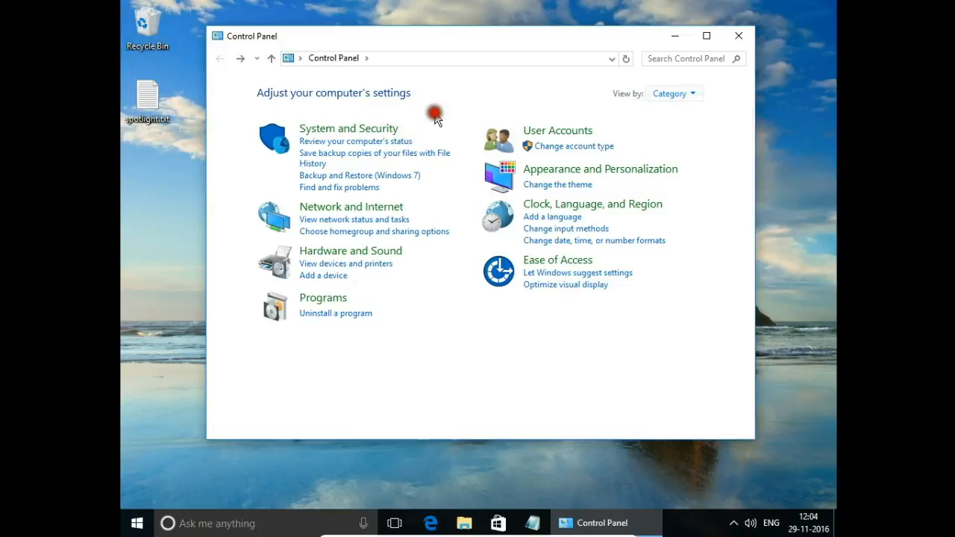
{"action": "left_click", "coordinate": [348, 128]}
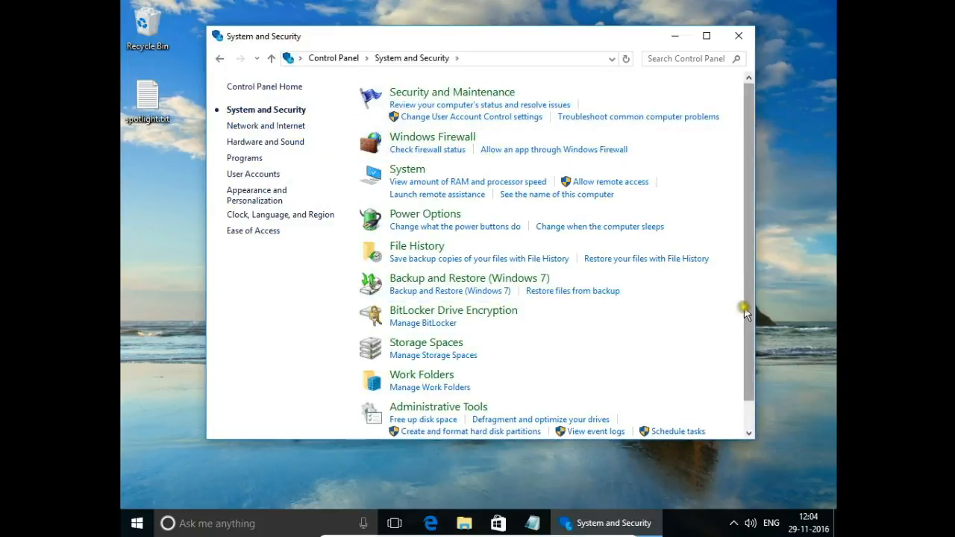
{"action": "scroll", "scroll_direction": "down", "scroll_amount": 3}
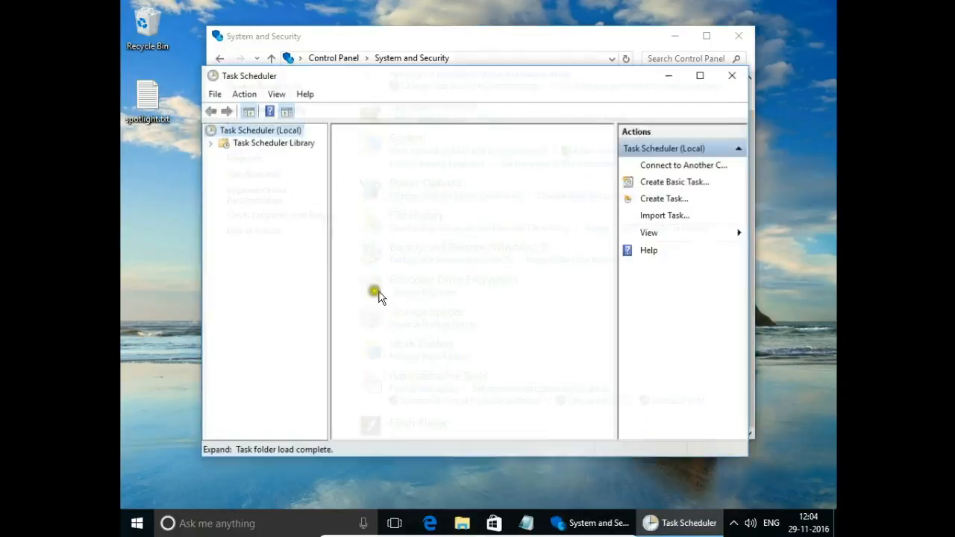
Create a new task named 'Shutdown system', configured for Windows 10
{"action": "left_click", "coordinate": [244, 93]}
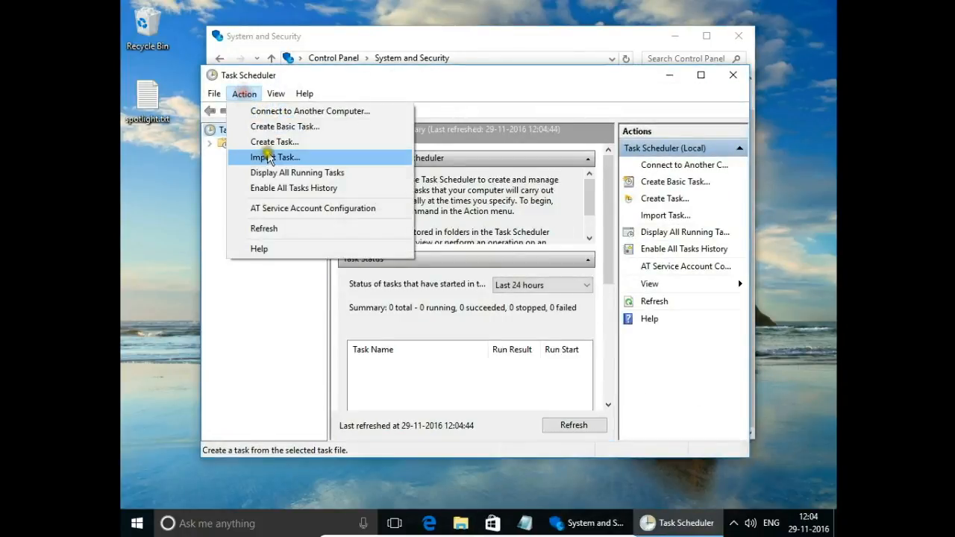
{"action": "left_click", "coordinate": [274, 142]}
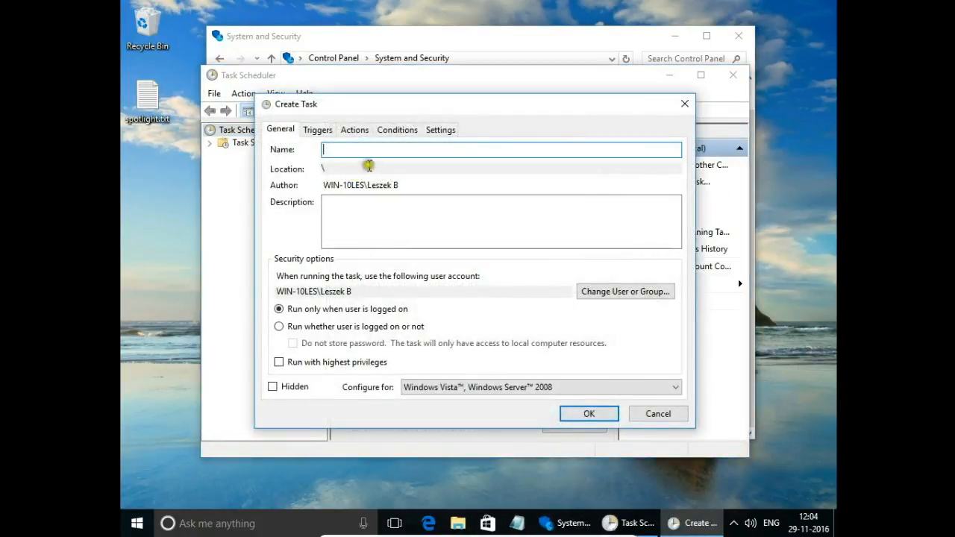
{"action": "type", "text": "Sh"}
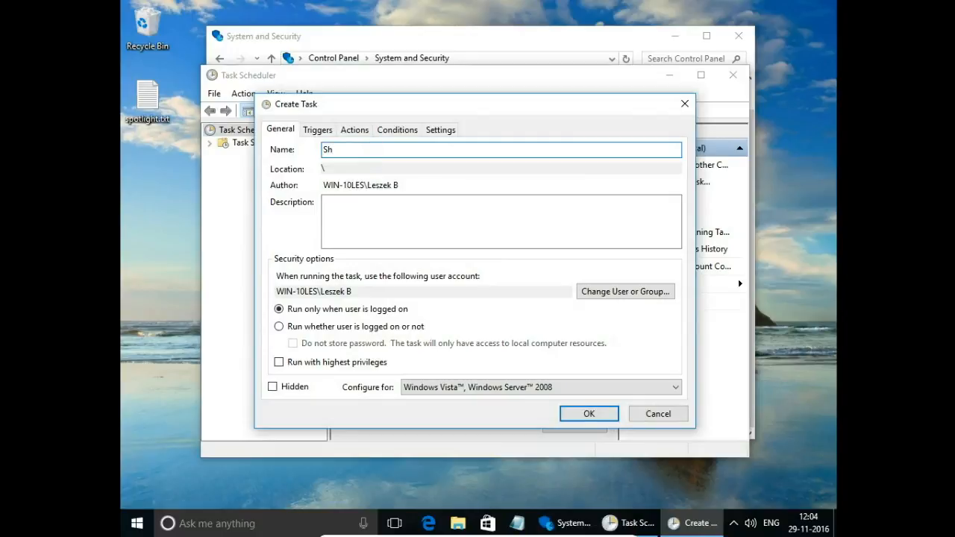
{"action": "type", "text": "ut"}
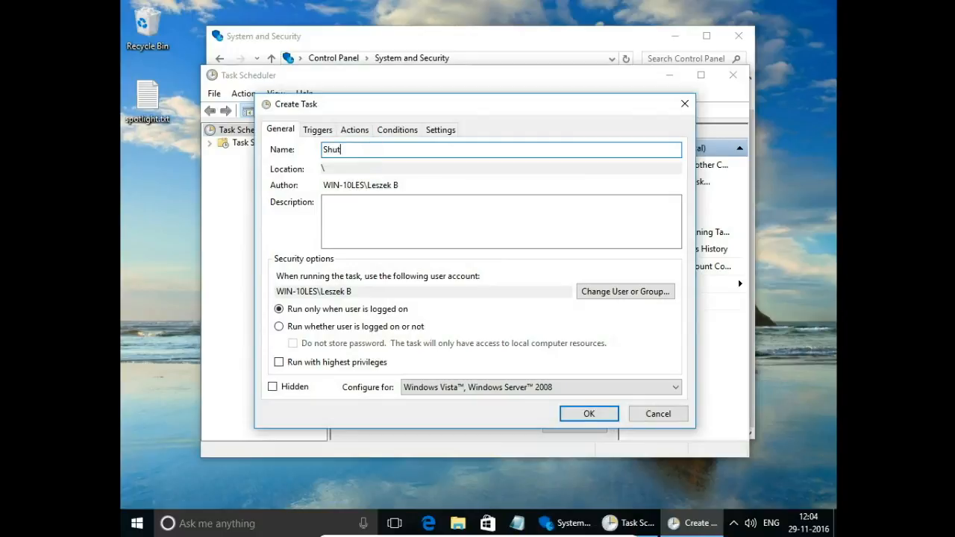
{"action": "type", "text": "down"}
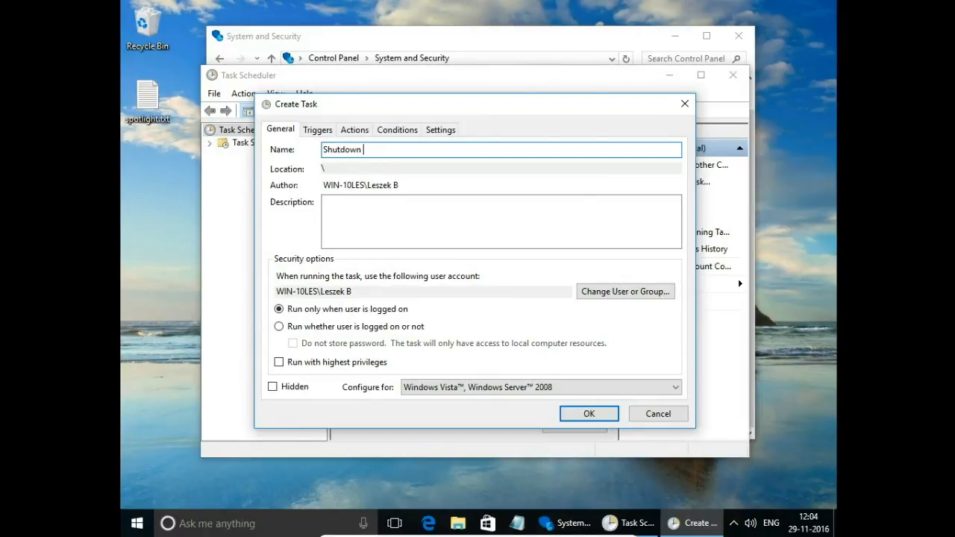
{"action": "type", "text": "system"}
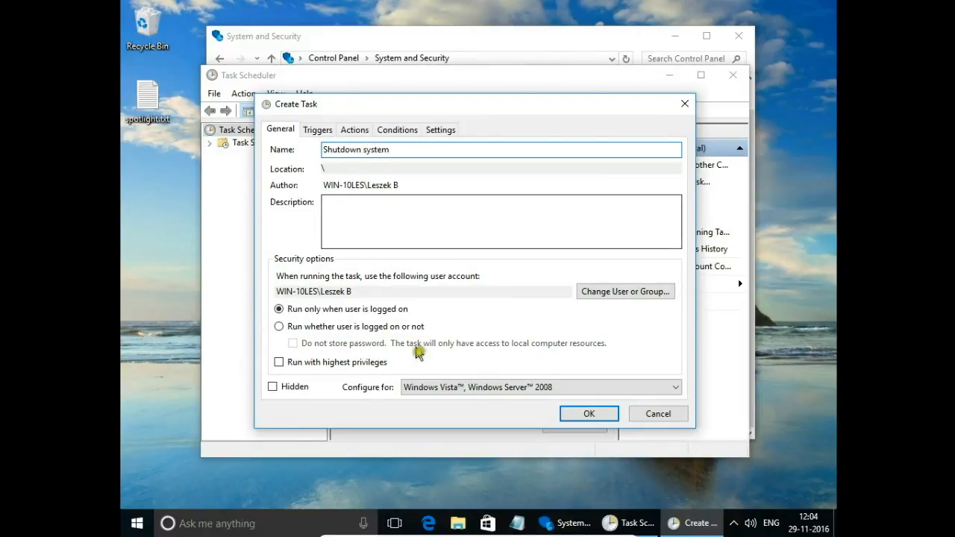
{"action": "left_click", "coordinate": [537, 386]}
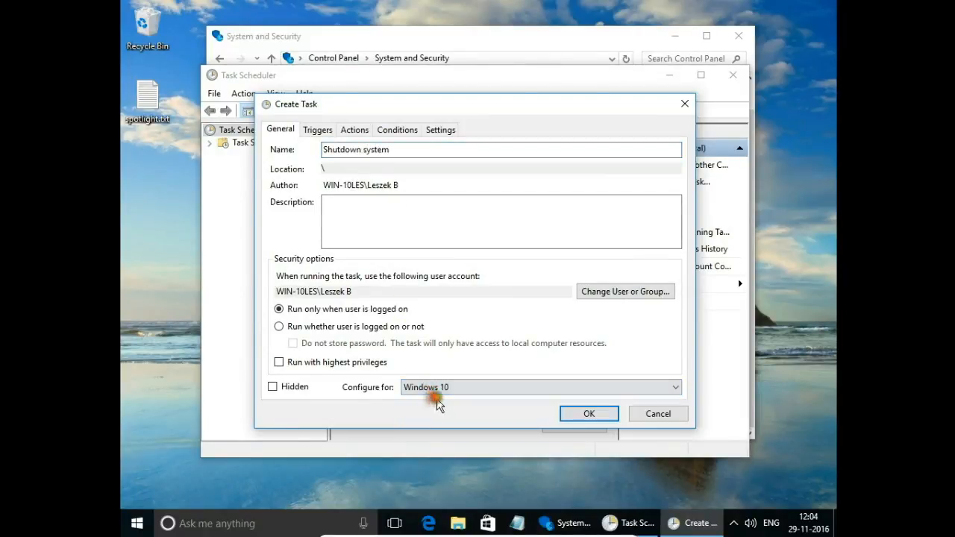
Add a new action running c:\Windows\System32\shutdown.exe -s and confirm it
{"action": "left_click", "coordinate": [354, 129]}
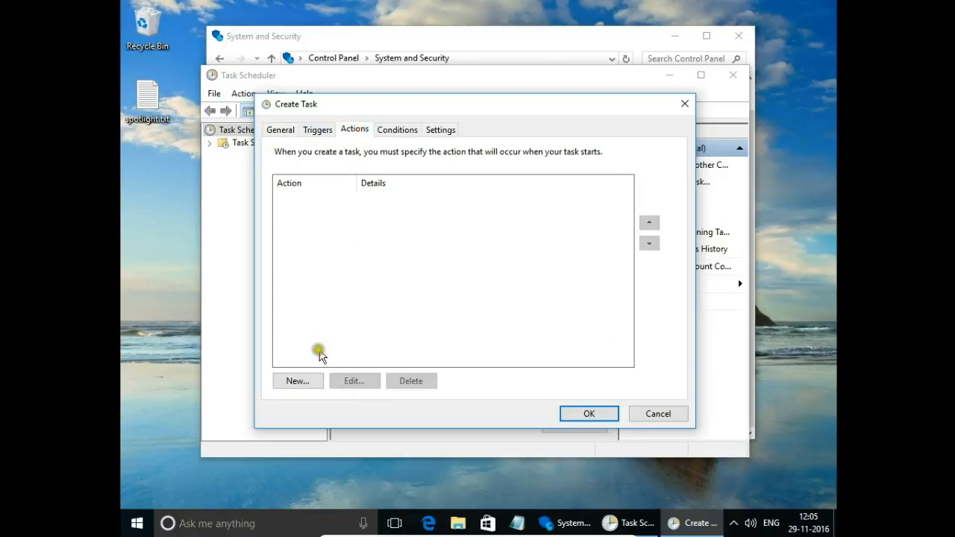
{"action": "left_click", "coordinate": [297, 381]}
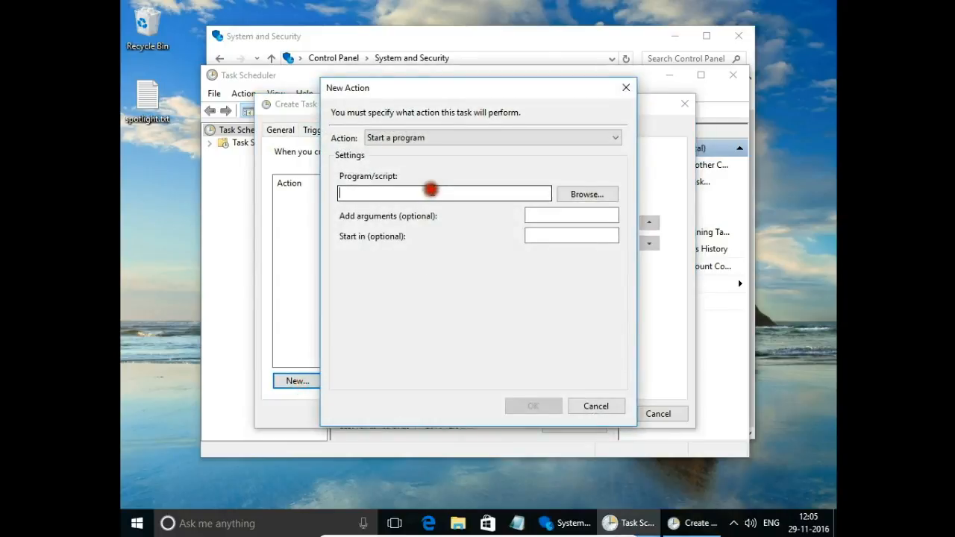
{"action": "type", "text": "c"}
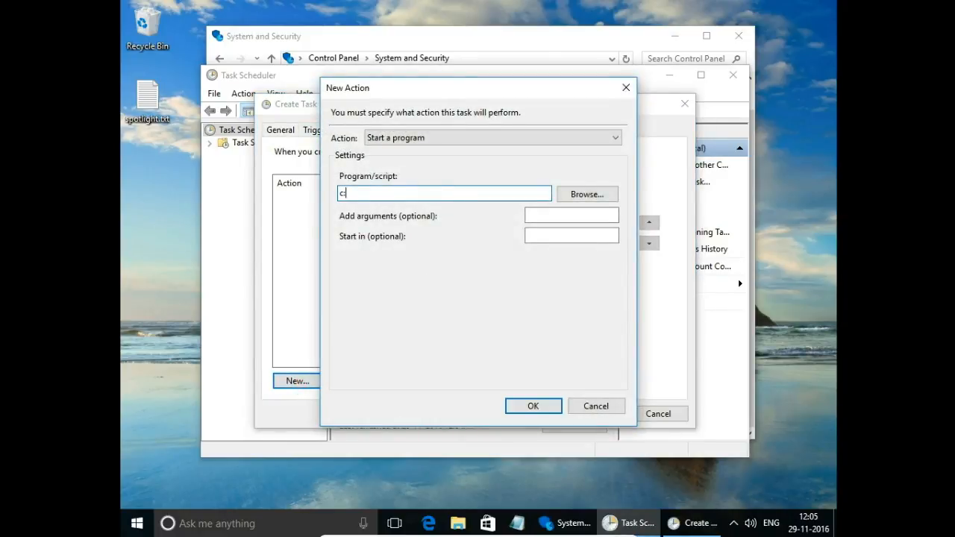
{"action": "type", "text": "\\"}
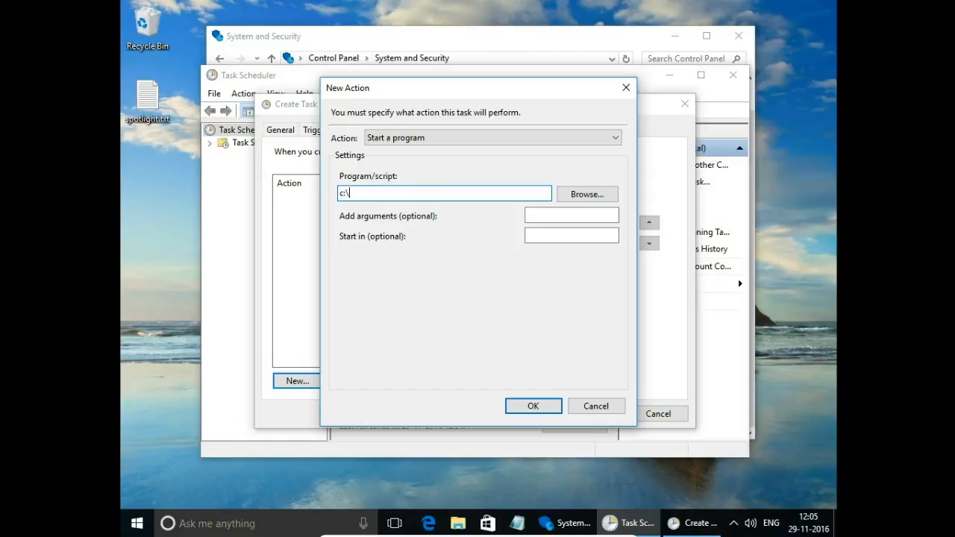
{"action": "type", "text": "Windows"}
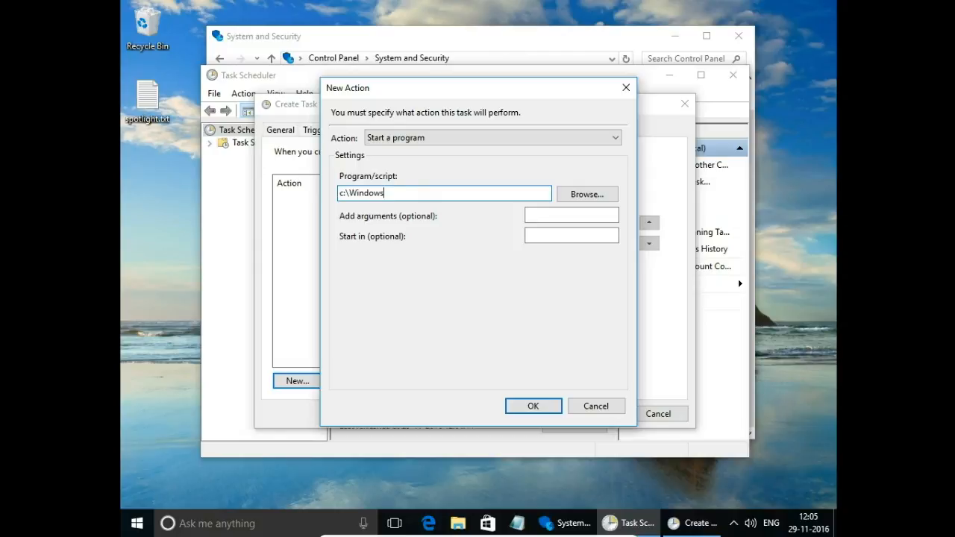
{"action": "type", "text": "\\System32\\"}
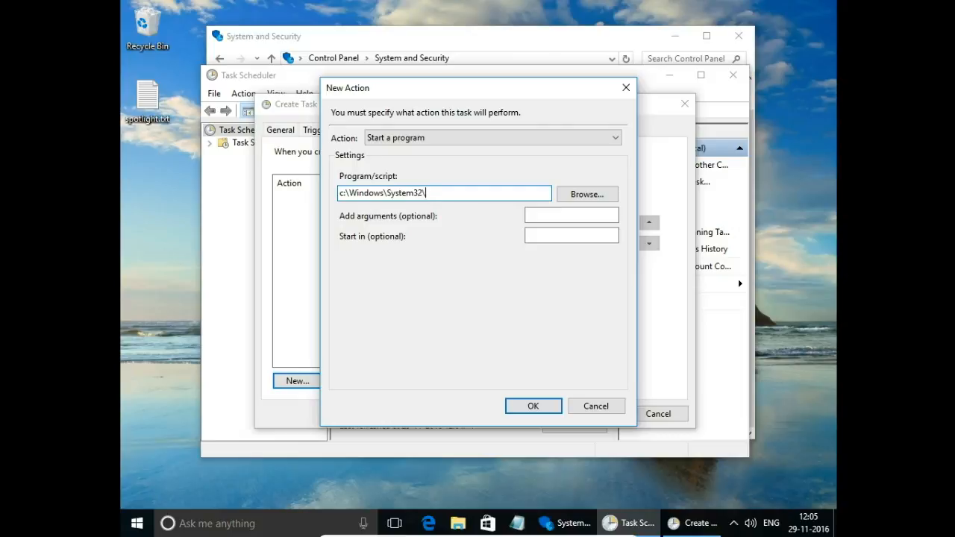
{"action": "type", "text": "shutdown"}
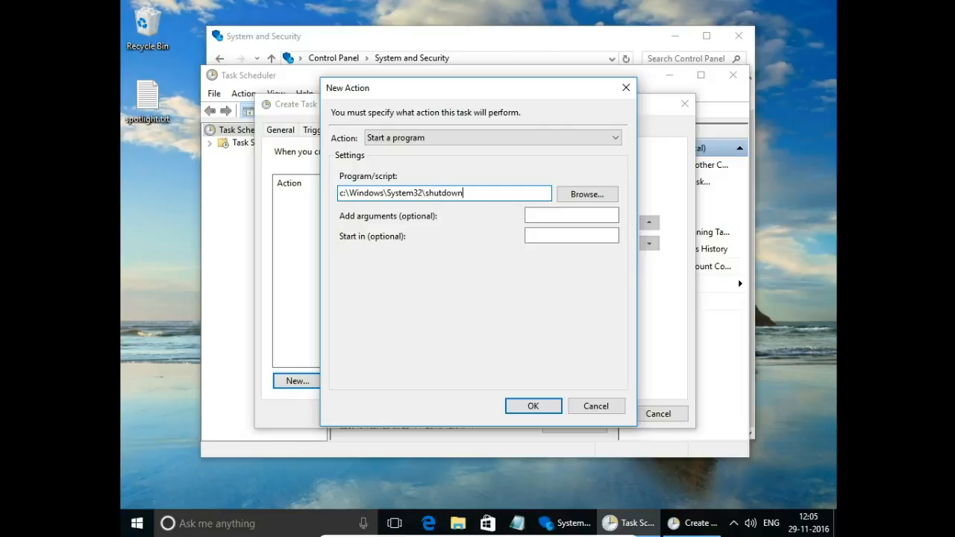
{"action": "type", "text": "exe"}
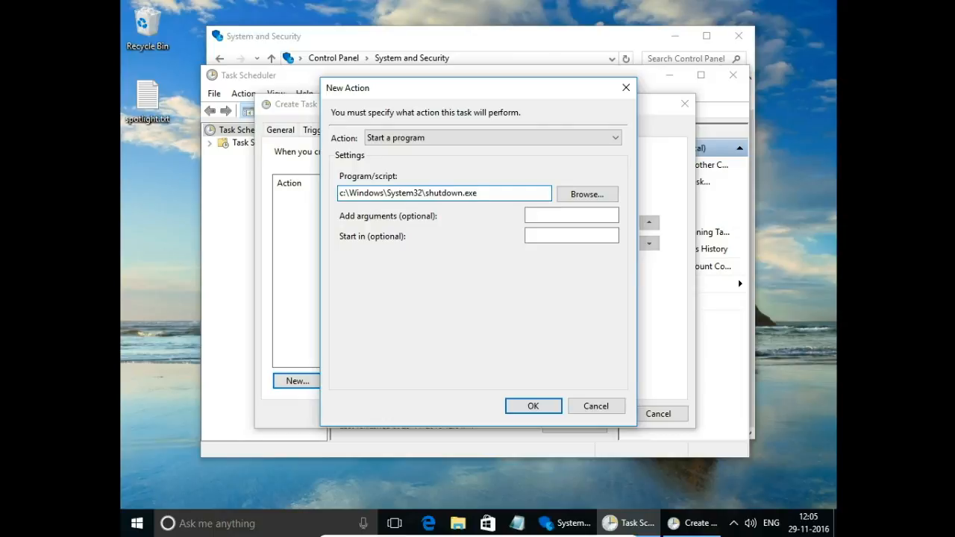
{"action": "type", "text": "-"}
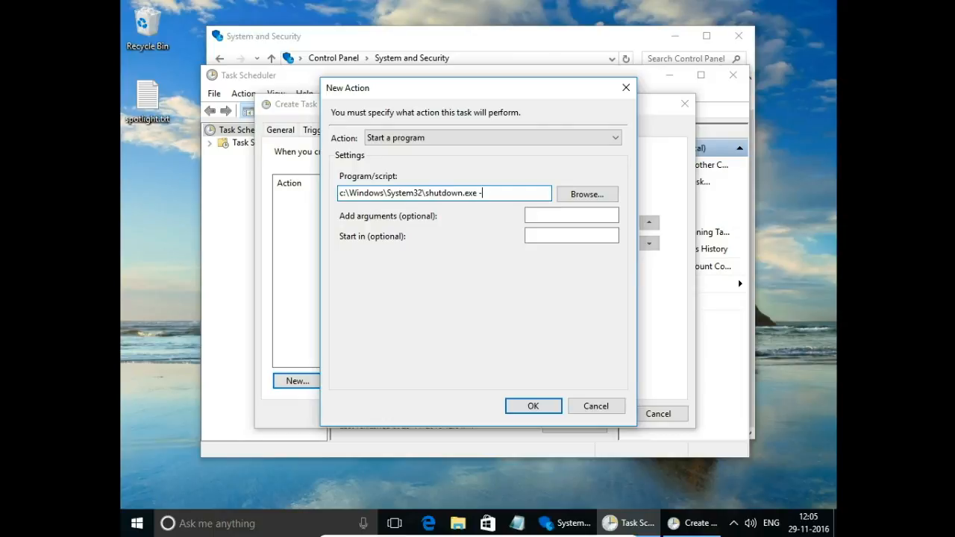
{"action": "type", "text": "s"}
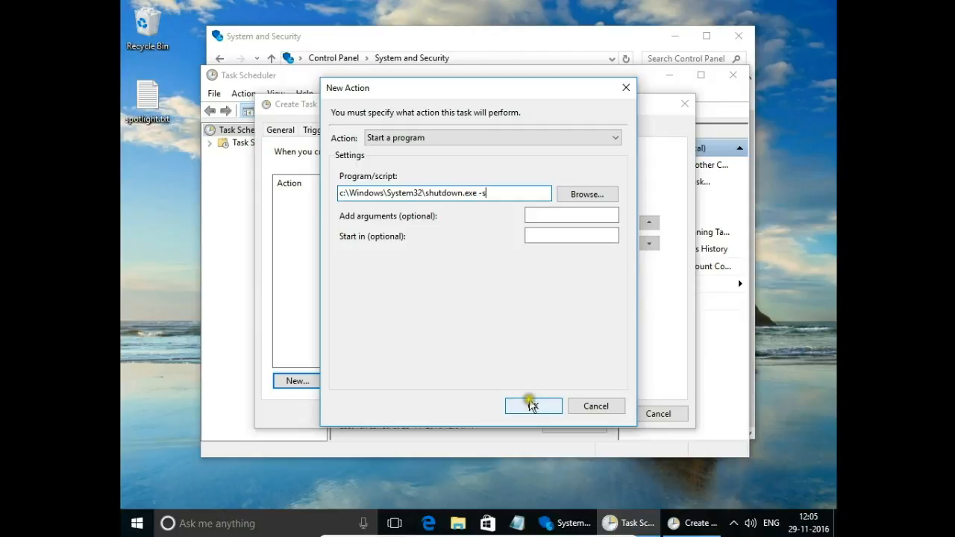
{"action": "left_click", "coordinate": [533, 405]}
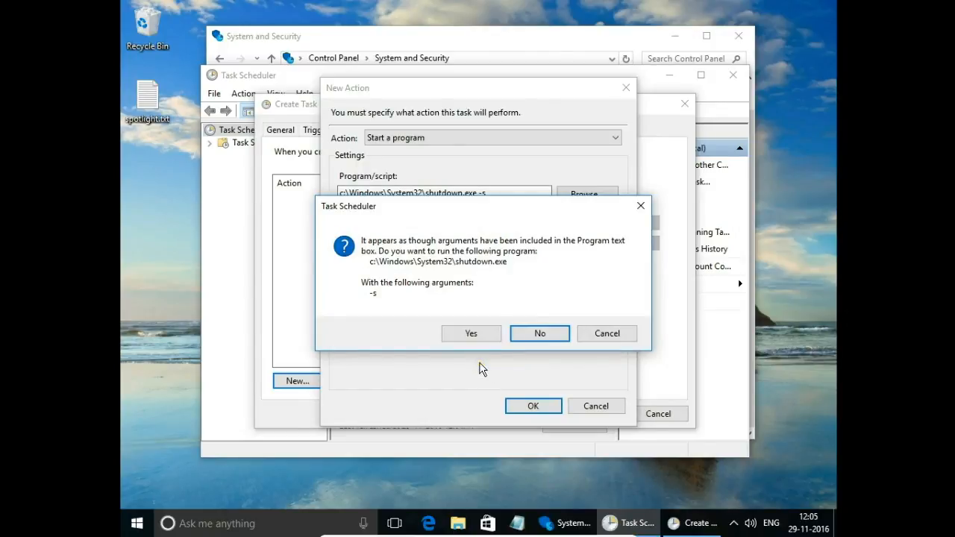
{"action": "left_click", "coordinate": [471, 334]}
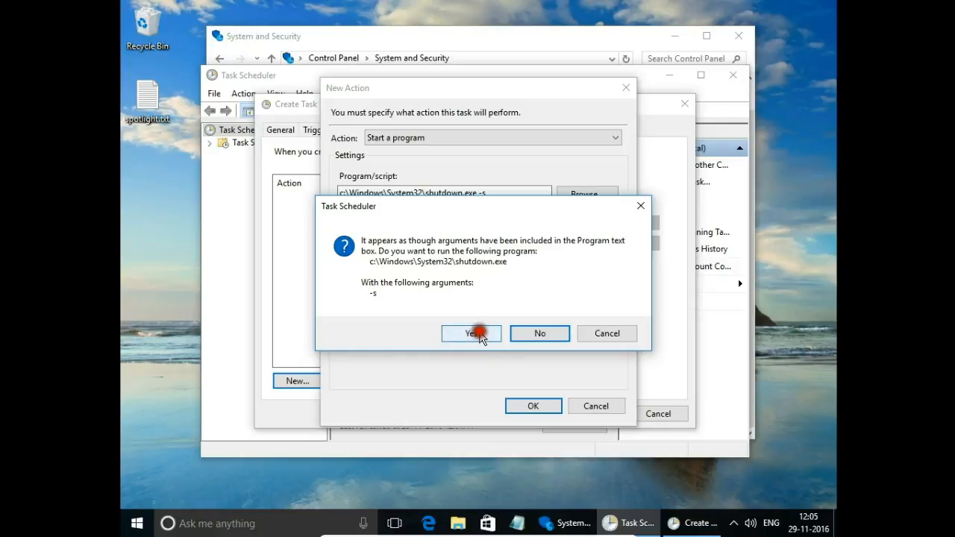
Accept the -s argument prompt and add a trigger starting 29-11-2016 at 12:05:43
{"action": "left_click", "coordinate": [471, 334]}
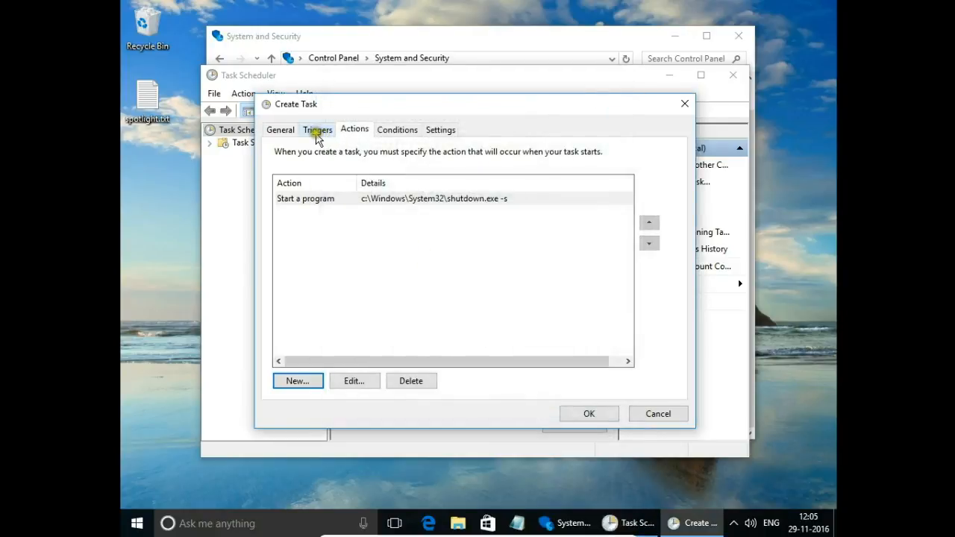
{"action": "left_click", "coordinate": [317, 129]}
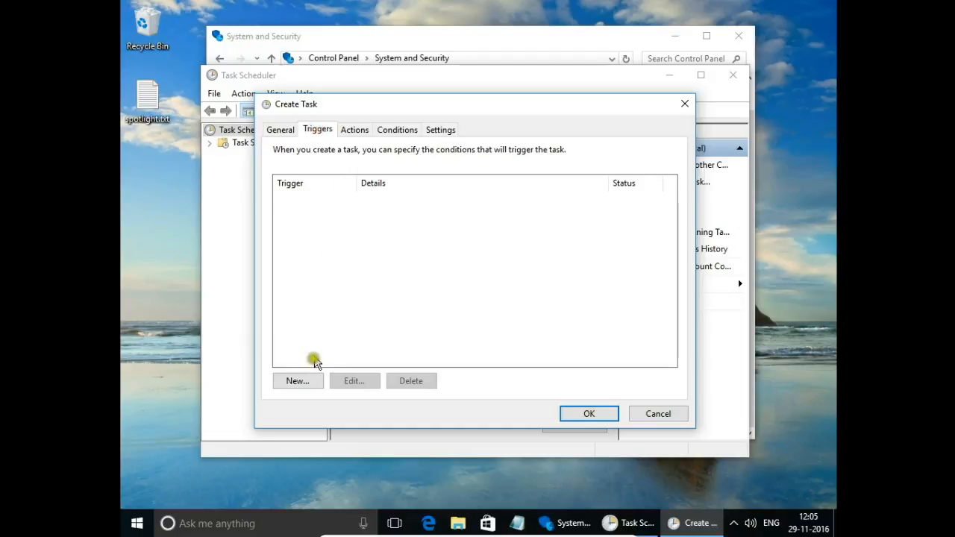
{"action": "left_click", "coordinate": [297, 380]}
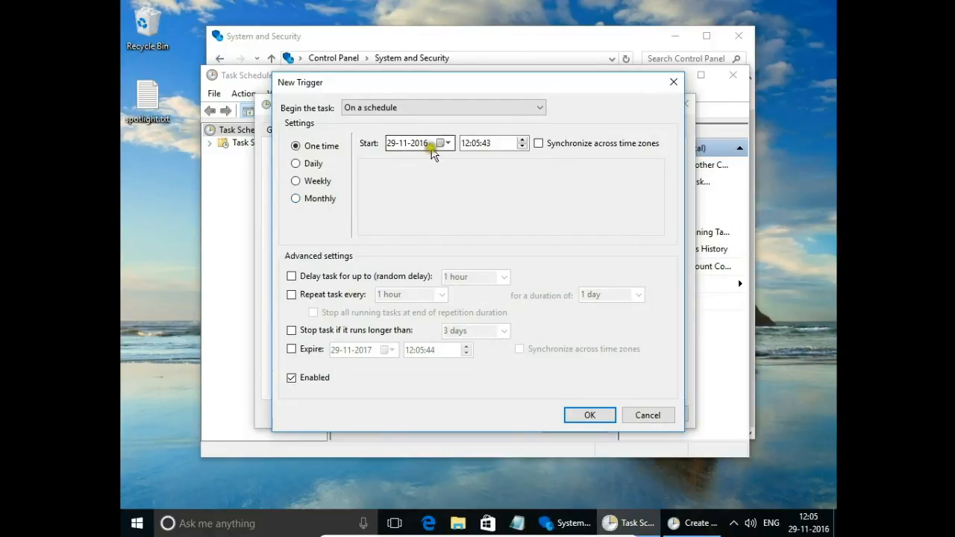
{"action": "left_click", "coordinate": [447, 143]}
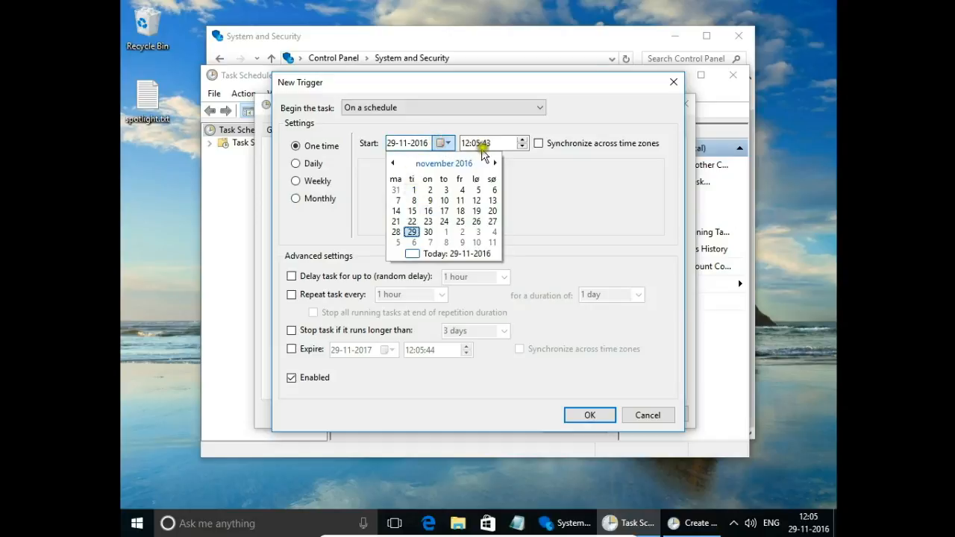
{"action": "left_click", "coordinate": [471, 142]}
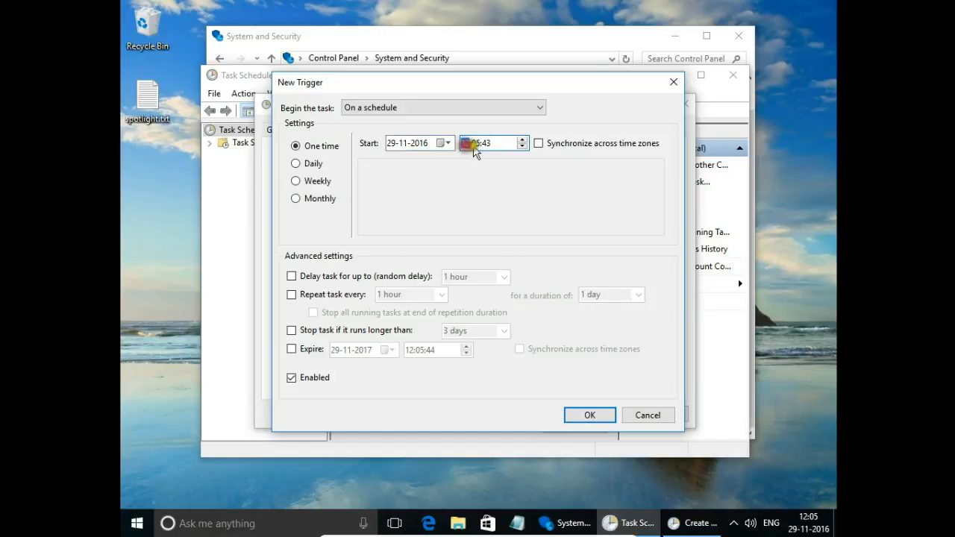
{"action": "left_click", "coordinate": [478, 143]}
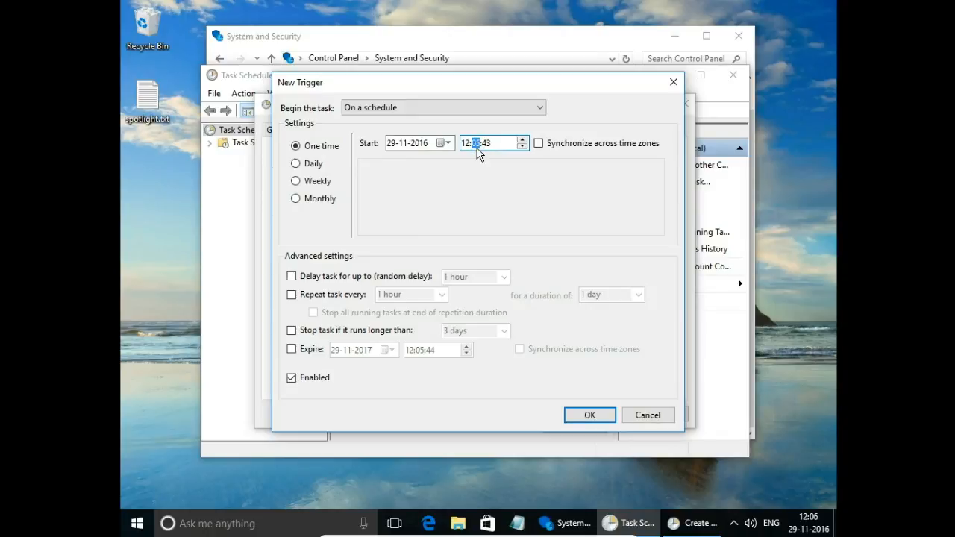
Try the Daily, Weekly and Monthly schedules, then show the 'Begin the task' choices
{"action": "left_click", "coordinate": [296, 164]}
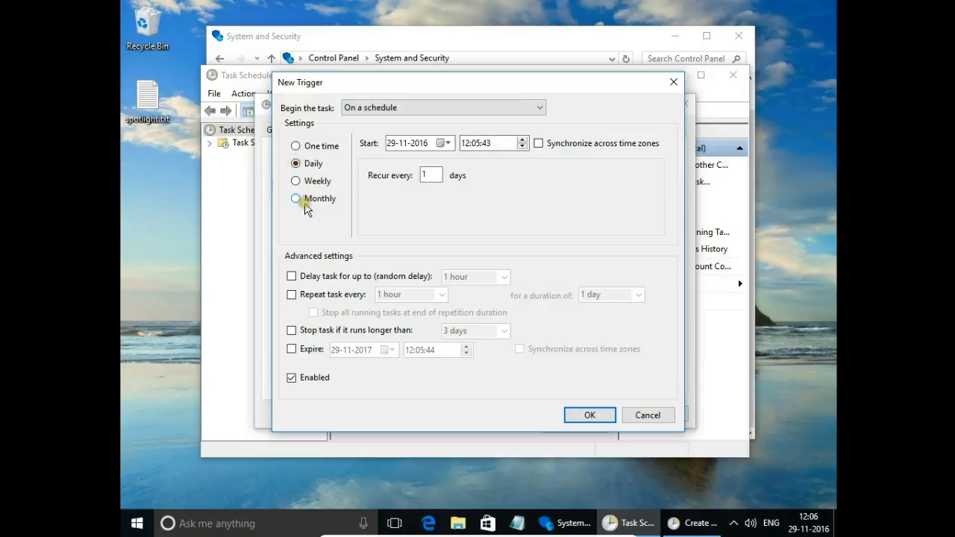
{"action": "left_click", "coordinate": [297, 180]}
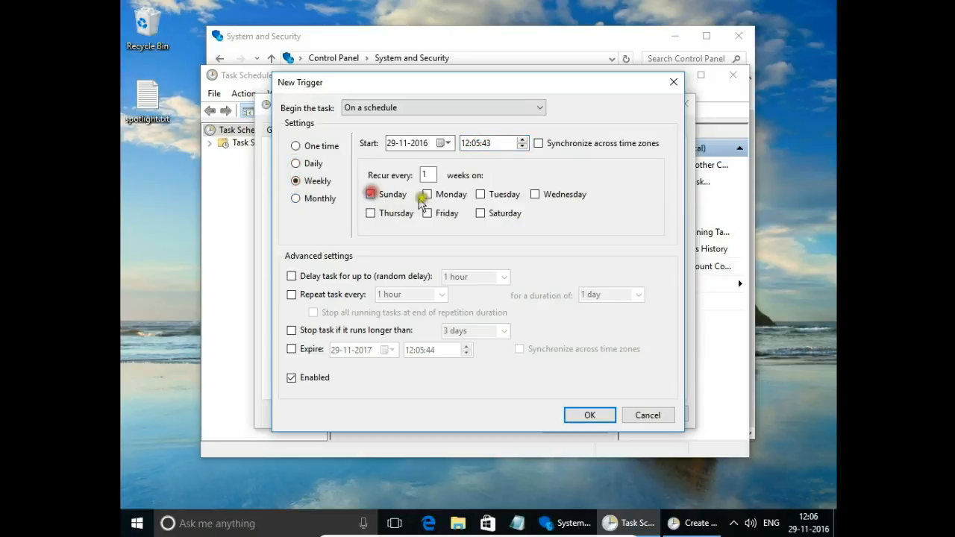
{"action": "left_click", "coordinate": [426, 194]}
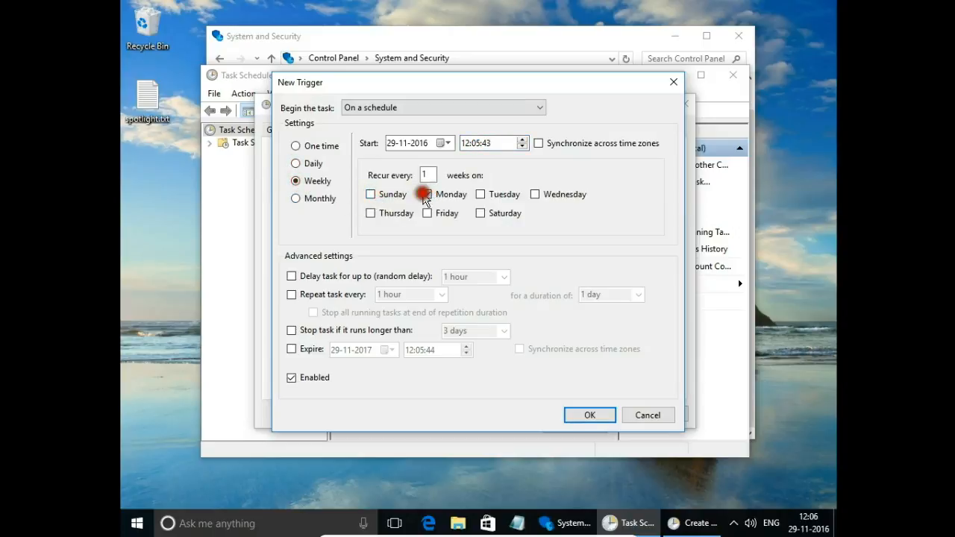
{"action": "left_click", "coordinate": [295, 198]}
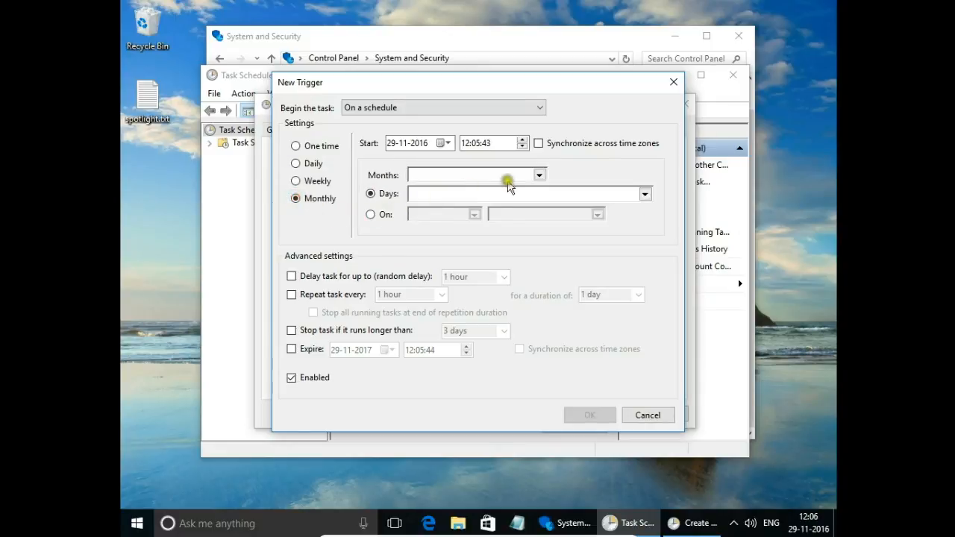
{"action": "left_click", "coordinate": [540, 175]}
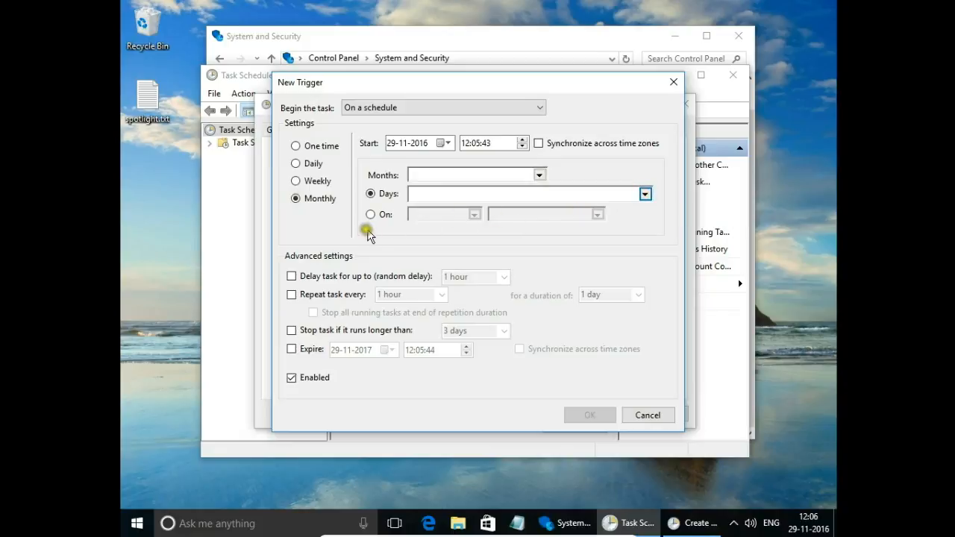
{"action": "mouse_move", "coordinate": [315, 244]}
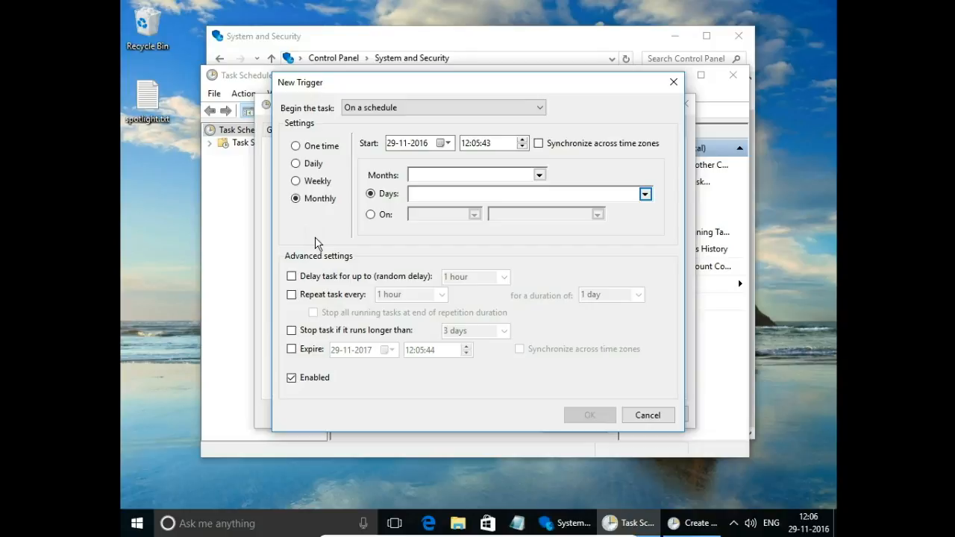
{"action": "mouse_move", "coordinate": [366, 120]}
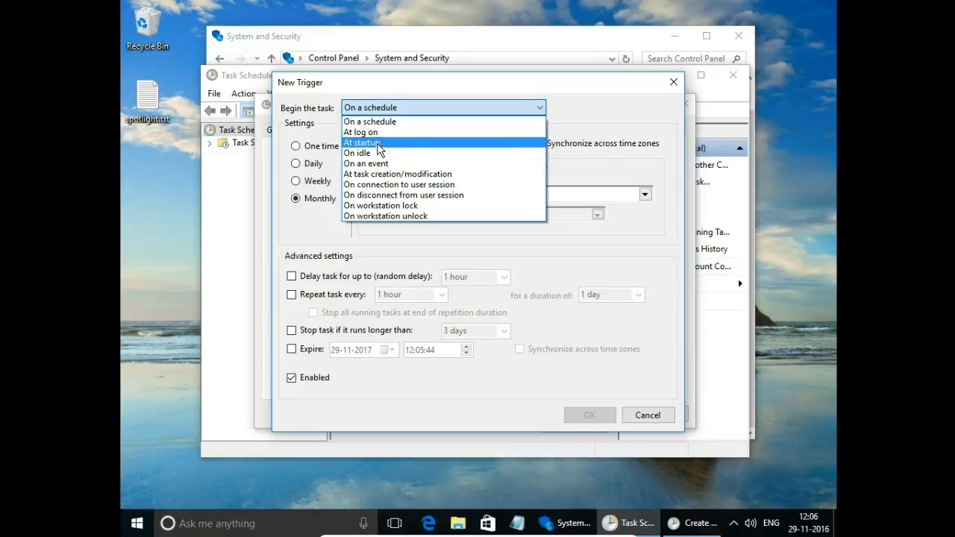
Make the trigger begin At startup with a 2-hour task delay
{"action": "left_click", "coordinate": [367, 142]}
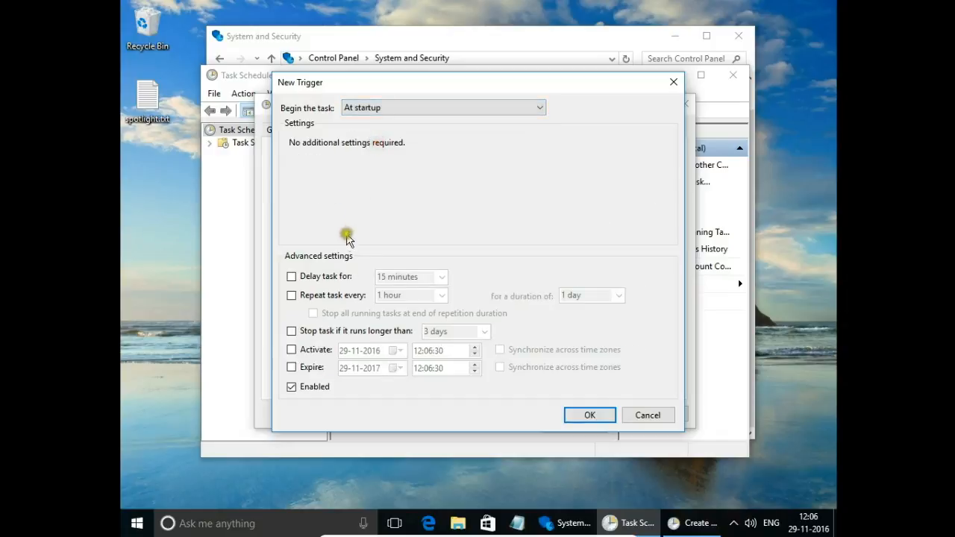
{"action": "left_click", "coordinate": [291, 276]}
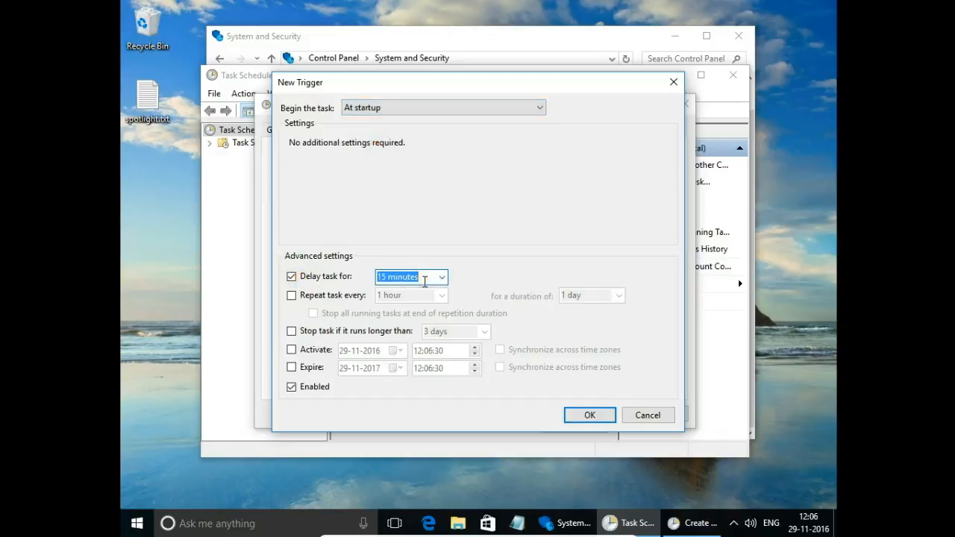
{"action": "type", "text": "2 hiu"}
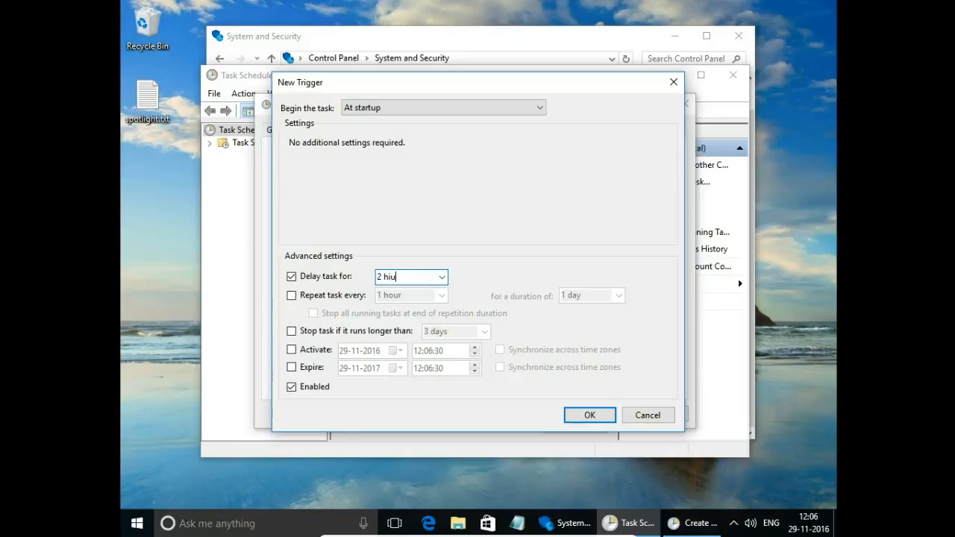
{"action": "type", "text": "ours"}
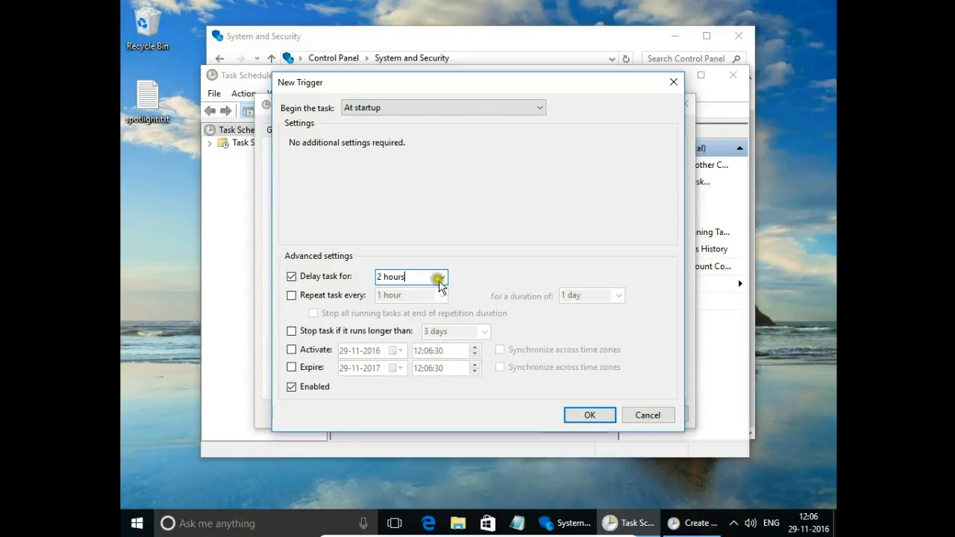
{"action": "left_click", "coordinate": [441, 277]}
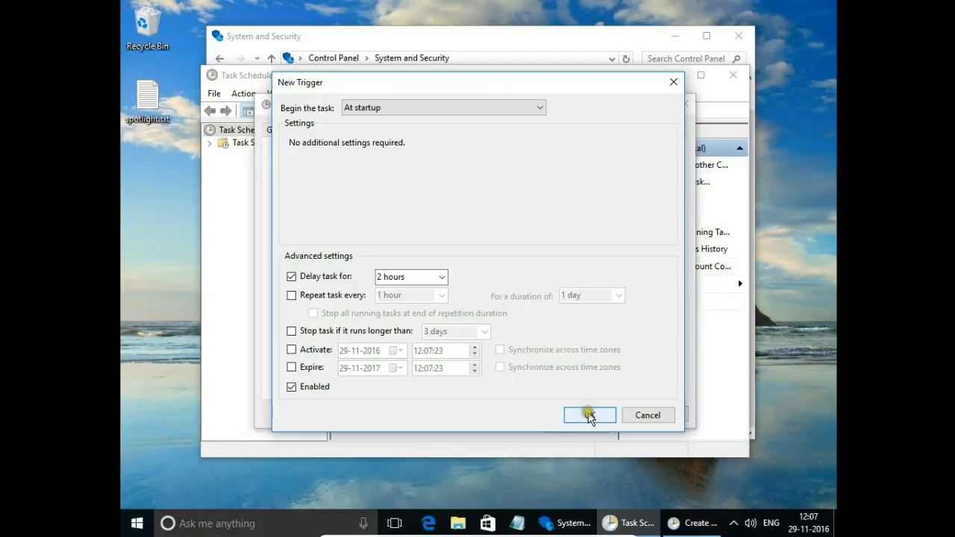
Save the startup trigger, try the 30-minute idle condition, then turn idle off again
{"action": "left_click", "coordinate": [588, 415]}
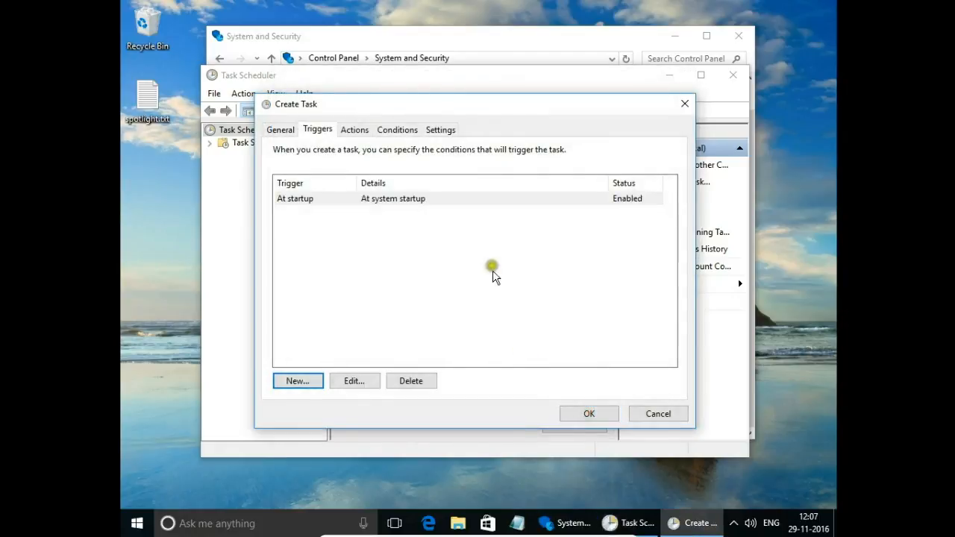
{"action": "left_click", "coordinate": [397, 129]}
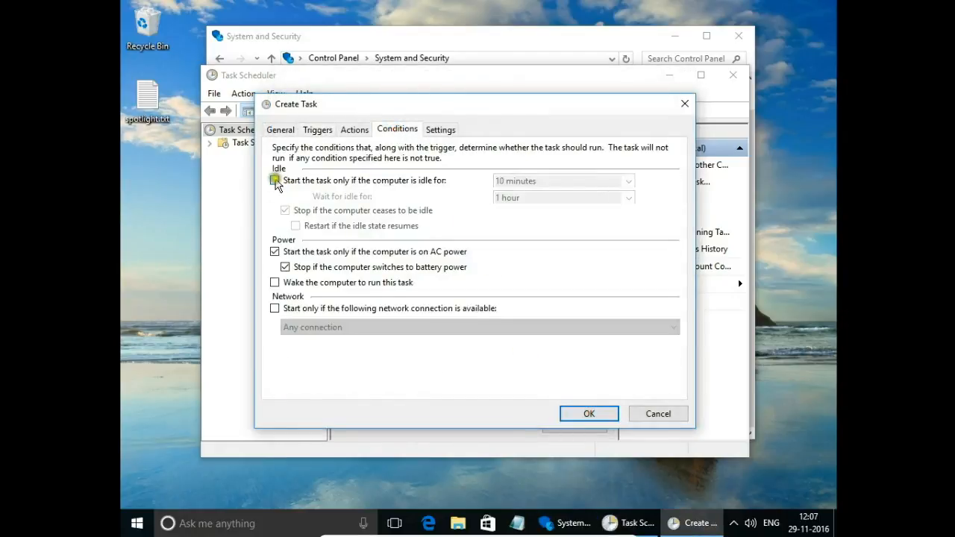
{"action": "left_click", "coordinate": [274, 180]}
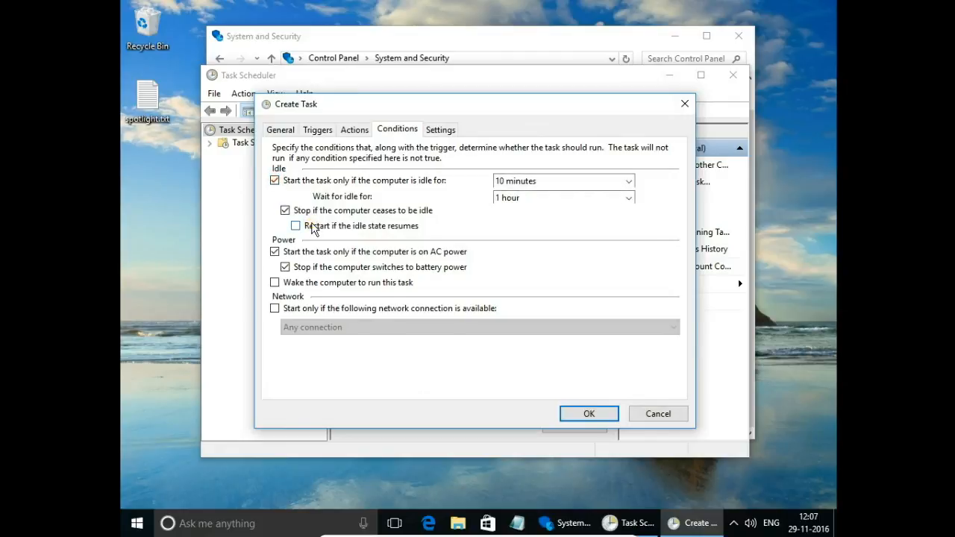
{"action": "mouse_move", "coordinate": [566, 165]}
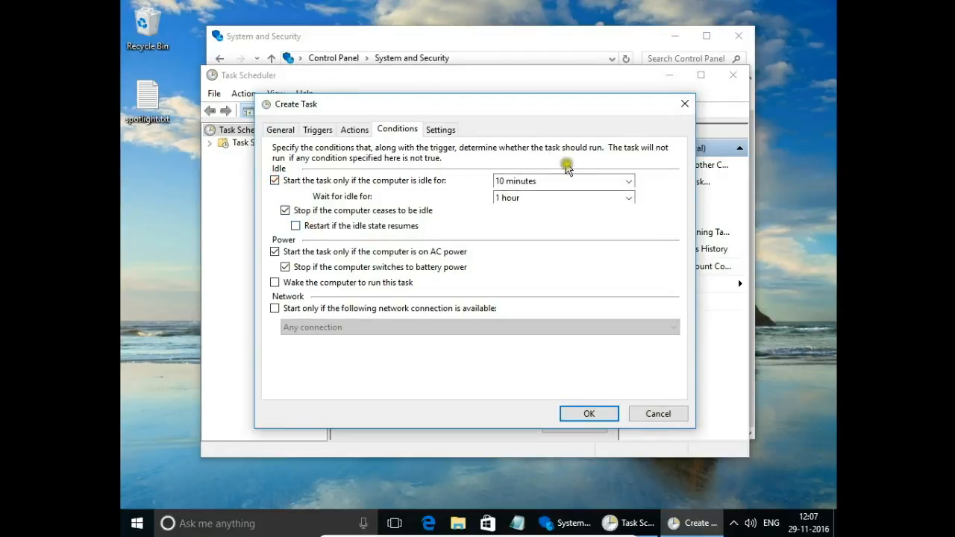
{"action": "left_click", "coordinate": [628, 181]}
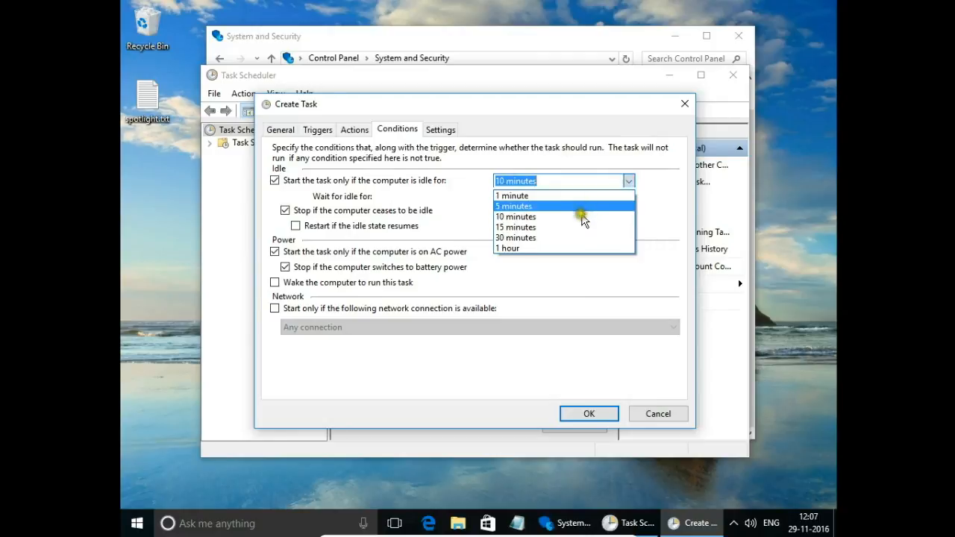
{"action": "left_click", "coordinate": [516, 237]}
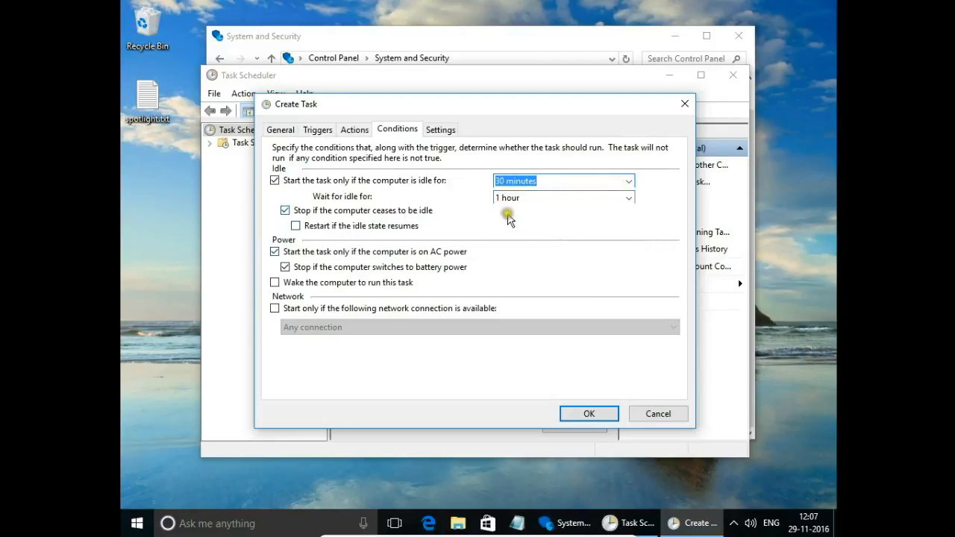
{"action": "left_click", "coordinate": [274, 180]}
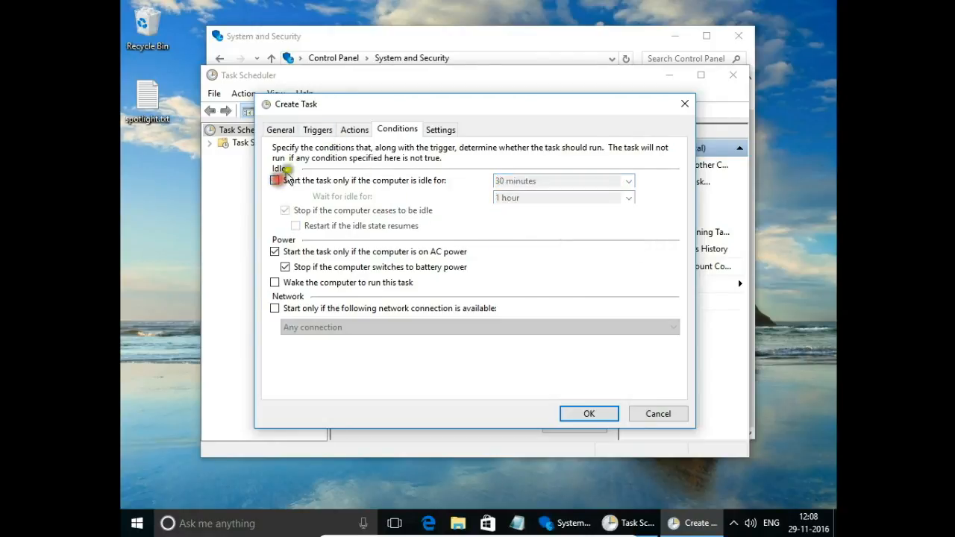
{"action": "left_click", "coordinate": [317, 129]}
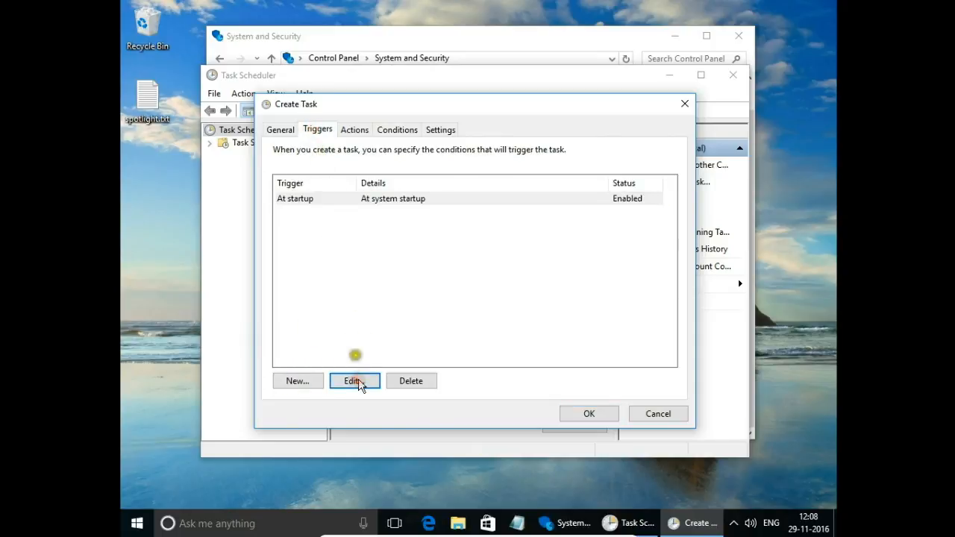
Edit the trigger to run once at 12:10 on 29-11-2016, then save the task
{"action": "left_click", "coordinate": [354, 380]}
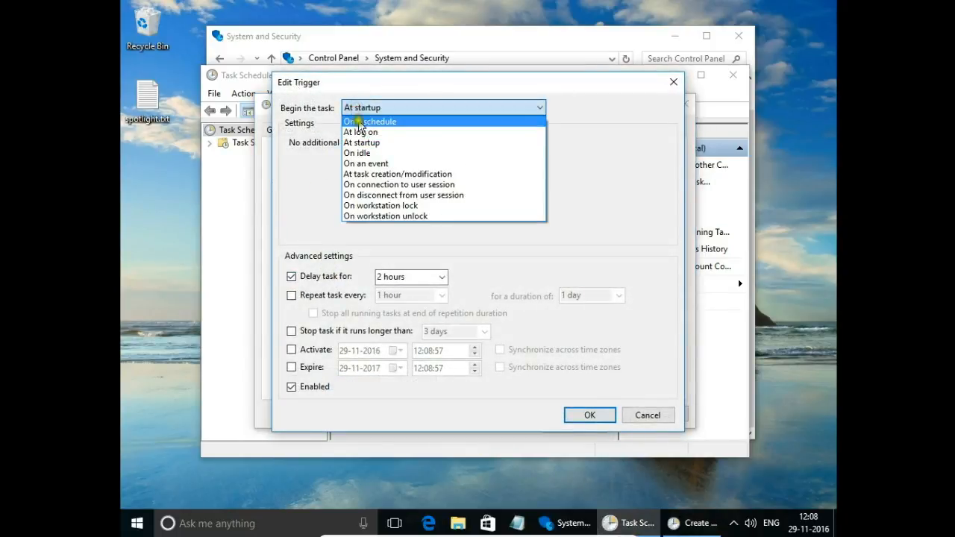
{"action": "left_click", "coordinate": [370, 121]}
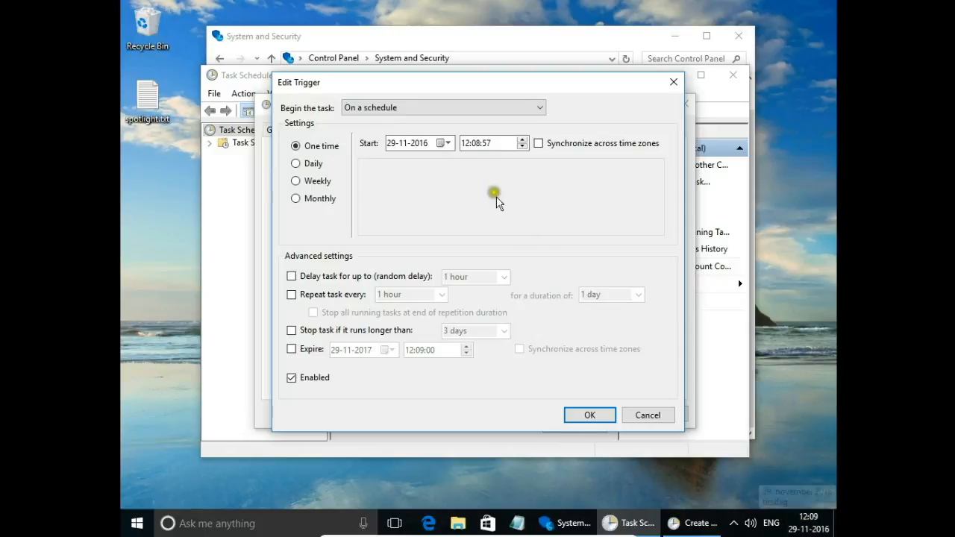
{"action": "left_click", "coordinate": [481, 142]}
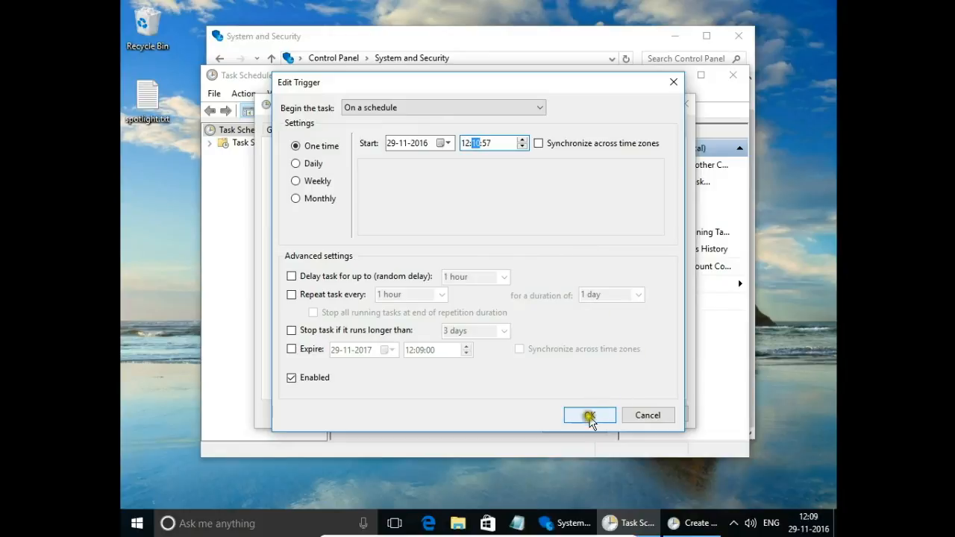
{"action": "left_click", "coordinate": [589, 415]}
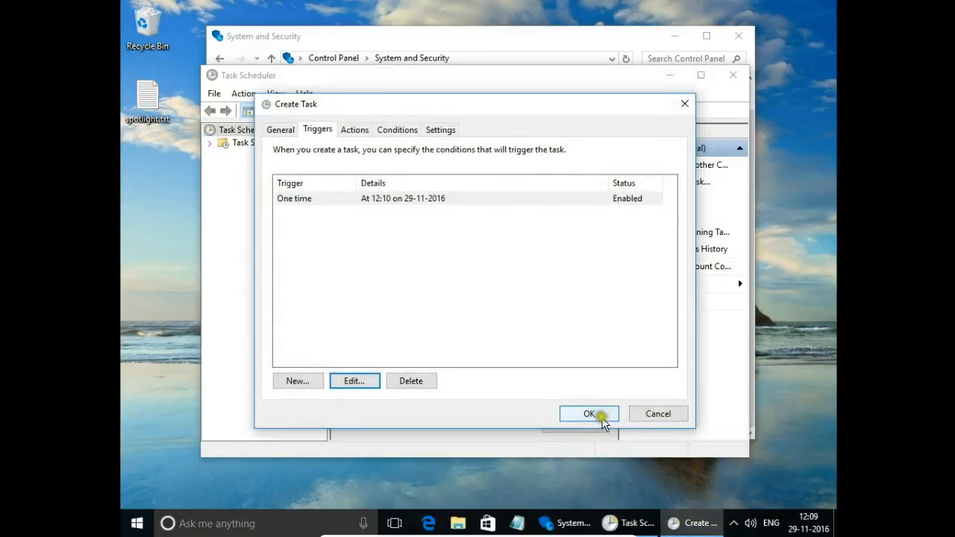
{"action": "left_click", "coordinate": [589, 414]}
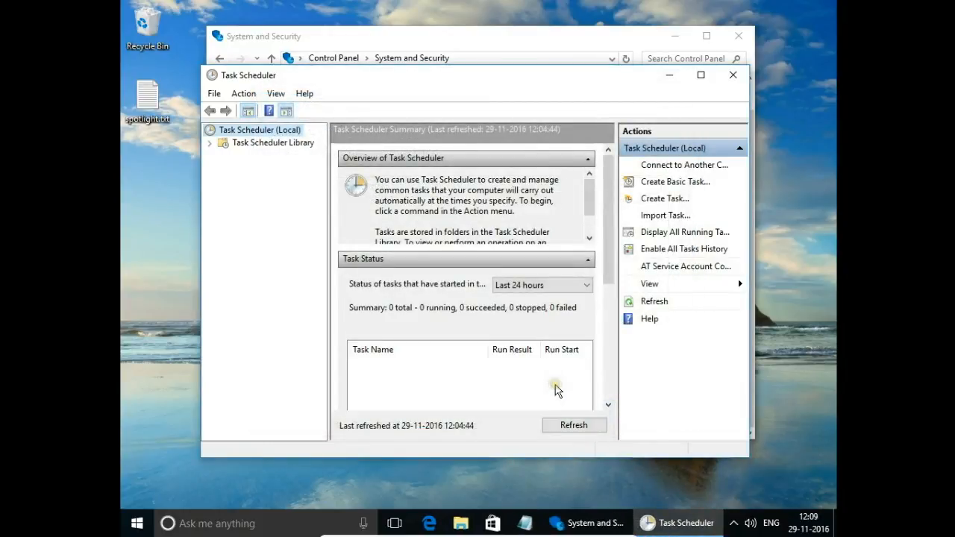